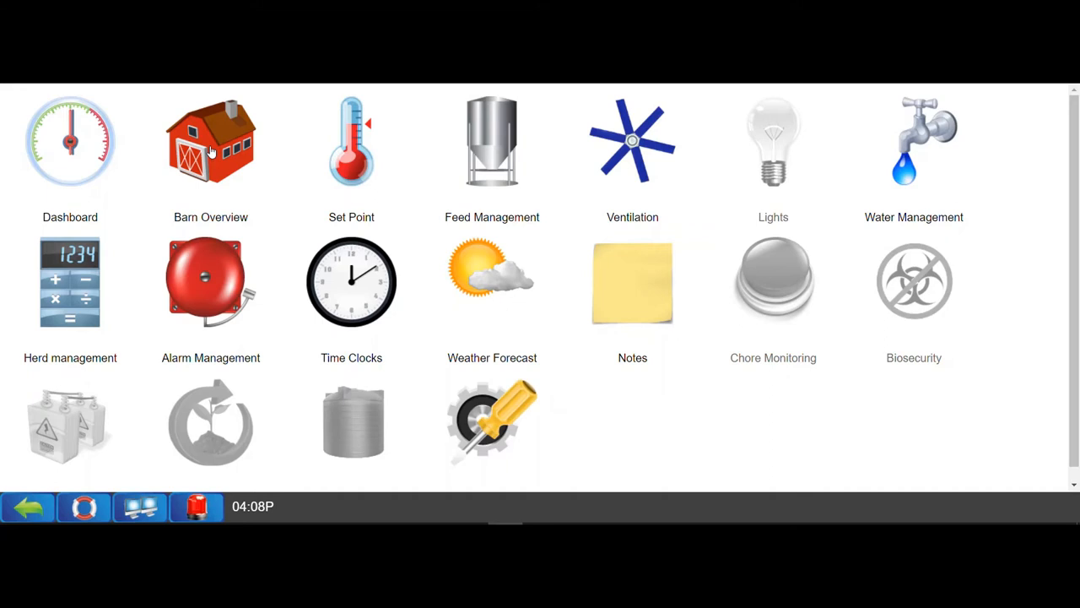
- Load the Barn Overview dashboard for Room 1 from the main menu grid
{"action": "left_click", "coordinate": [209, 142]}
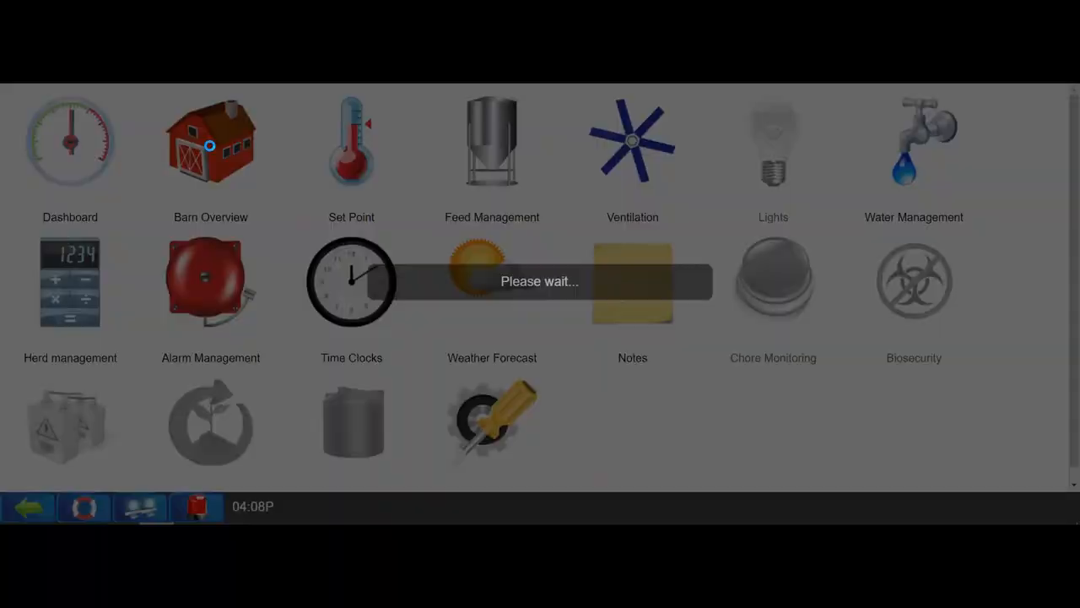
{"action": "left_click", "coordinate": [210, 142]}
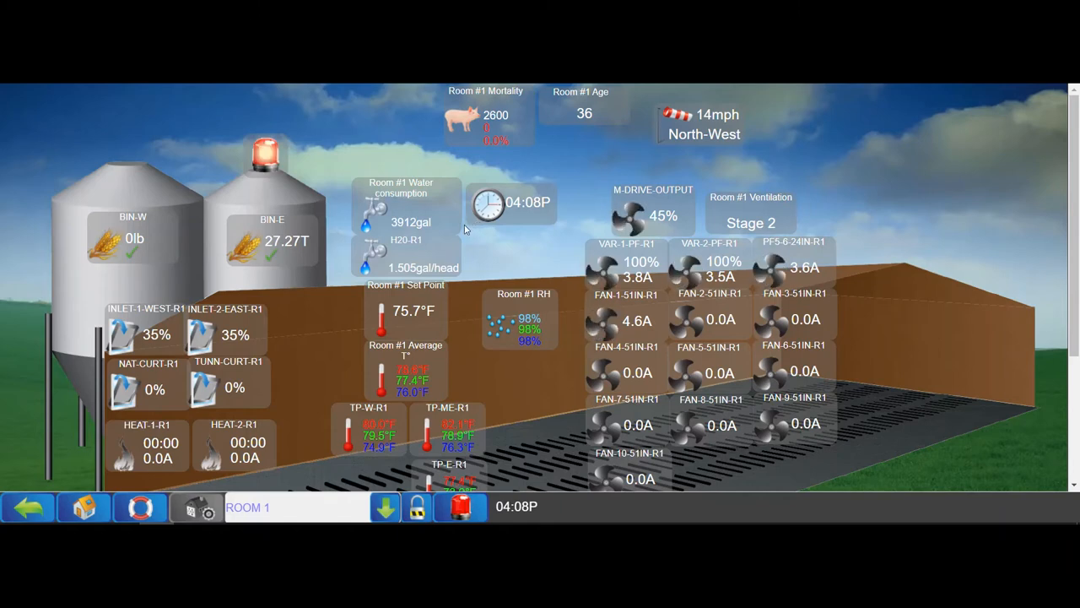
{"action": "mouse_move", "coordinate": [447, 243]}
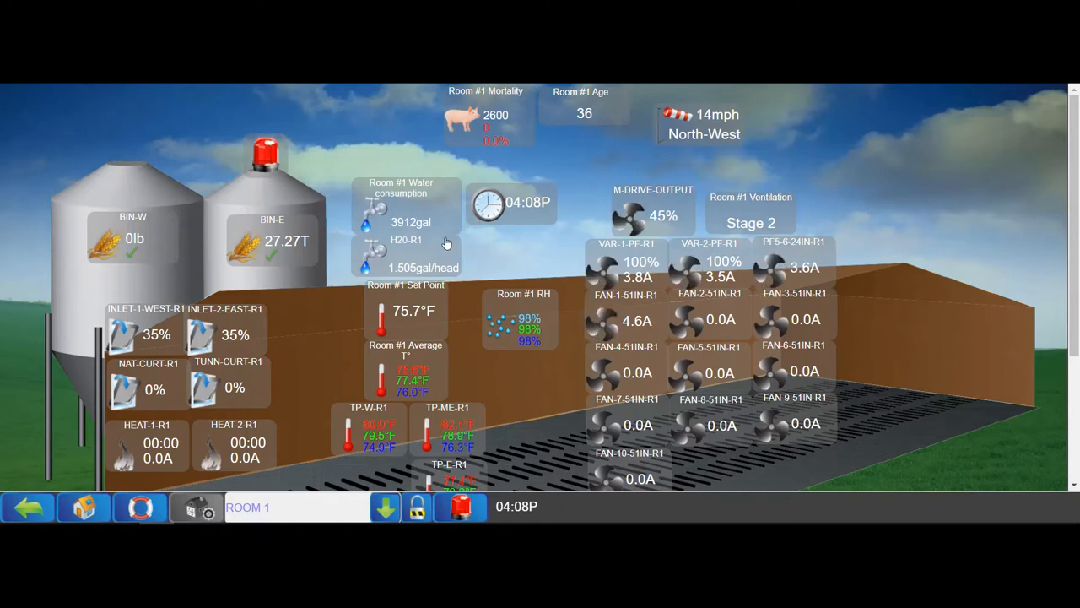
{"action": "mouse_move", "coordinate": [567, 272]}
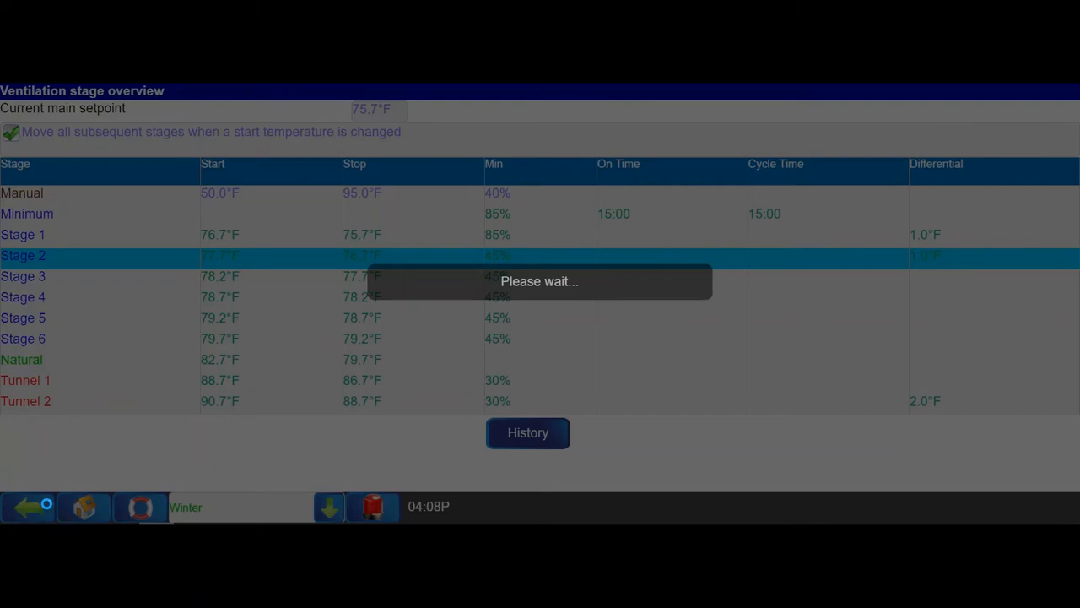
- Return from the Ventilation stage overview to the Room 1 Barn Overview
{"action": "left_click", "coordinate": [27, 507]}
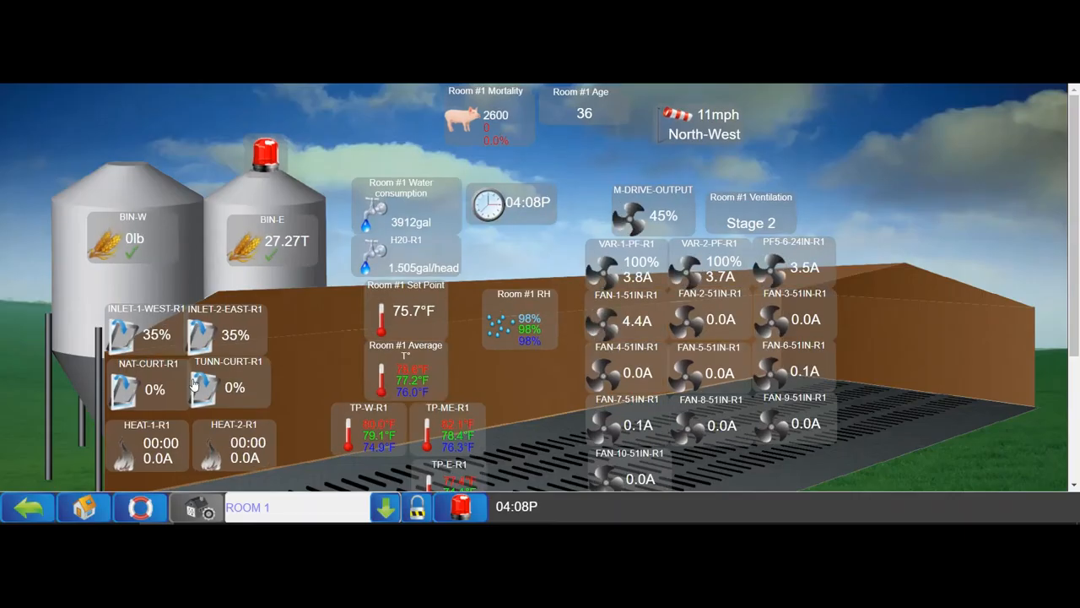
{"action": "mouse_move", "coordinate": [303, 279]}
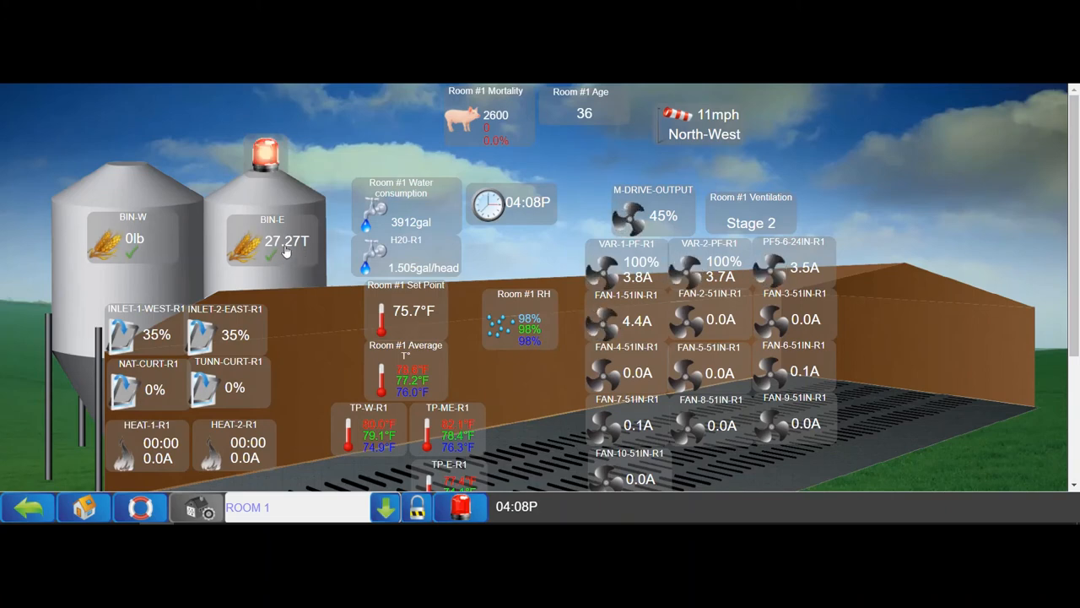
{"action": "mouse_move", "coordinate": [312, 336]}
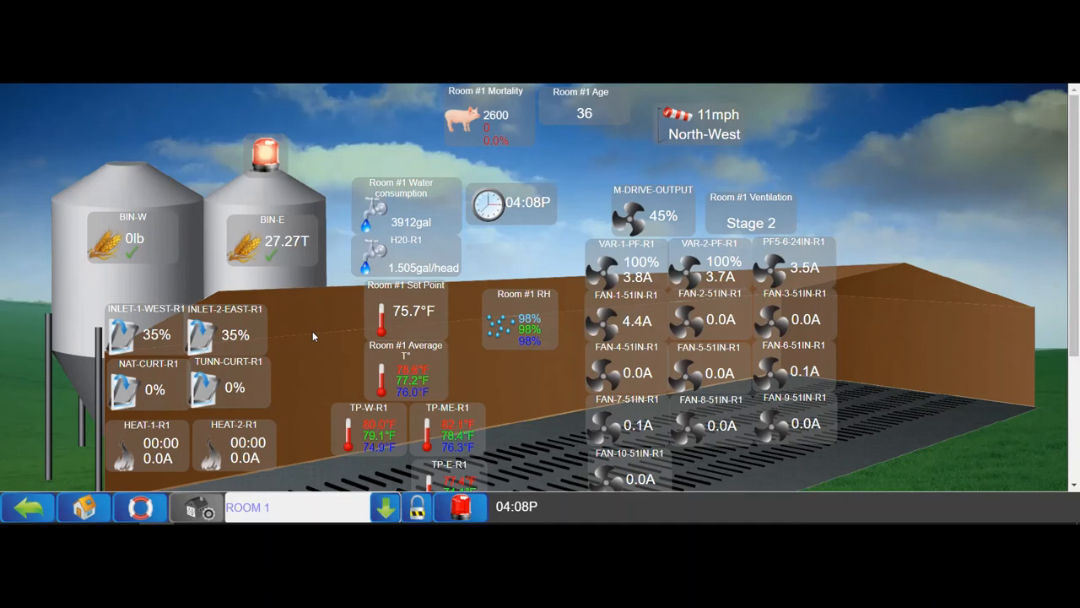
{"action": "left_click", "coordinate": [82, 506]}
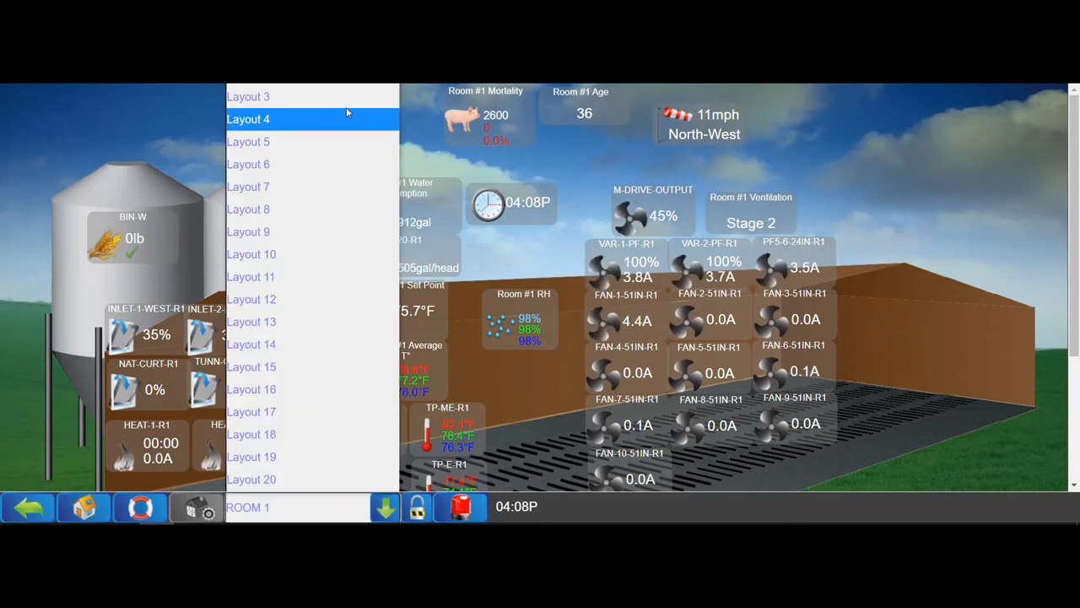
- Select the Reports layout showing the Temp–Water–Feed table and Room 1 Mortality List
{"action": "left_click", "coordinate": [248, 118]}
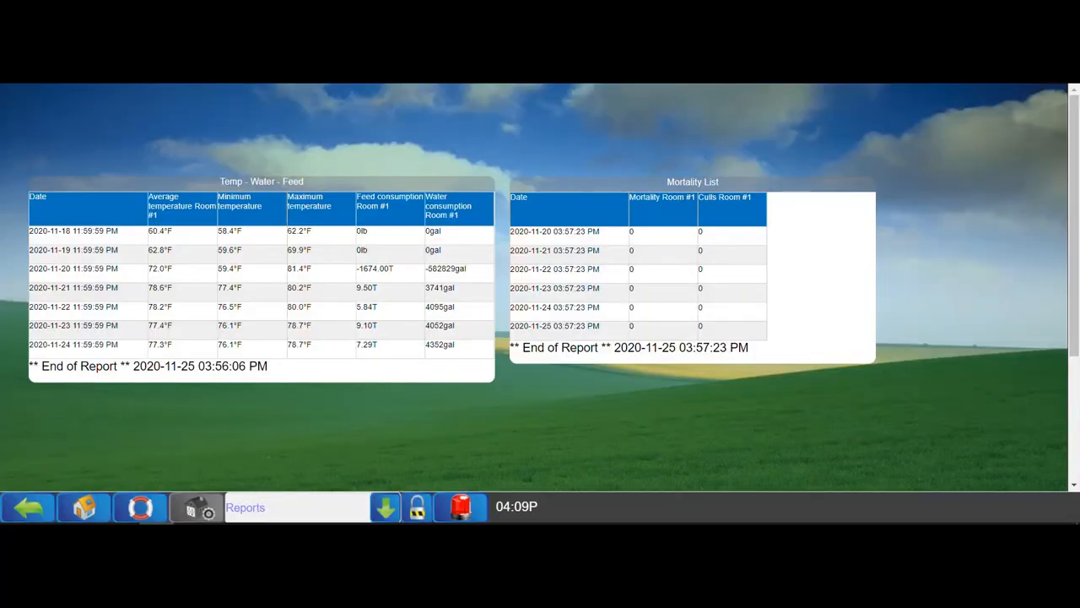
{"action": "mouse_move", "coordinate": [283, 189]}
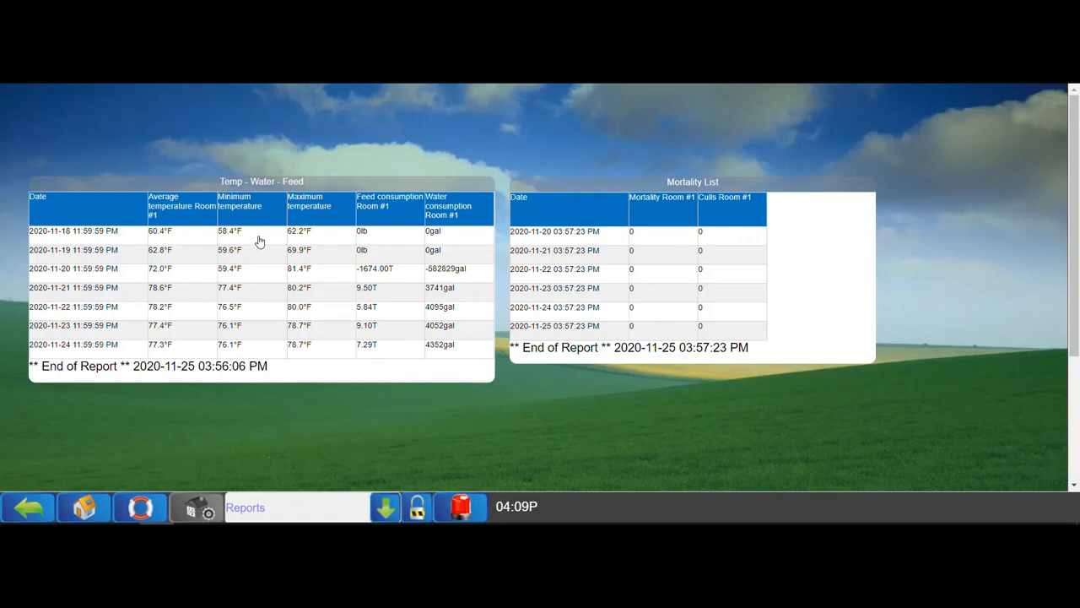
{"action": "mouse_move", "coordinate": [155, 410]}
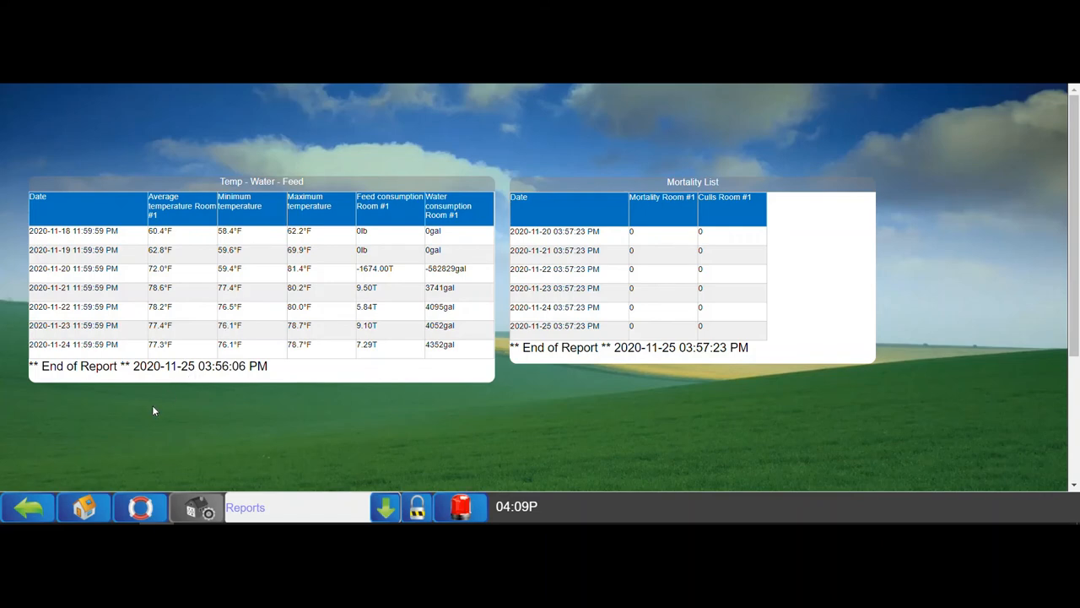
{"action": "mouse_move", "coordinate": [193, 411]}
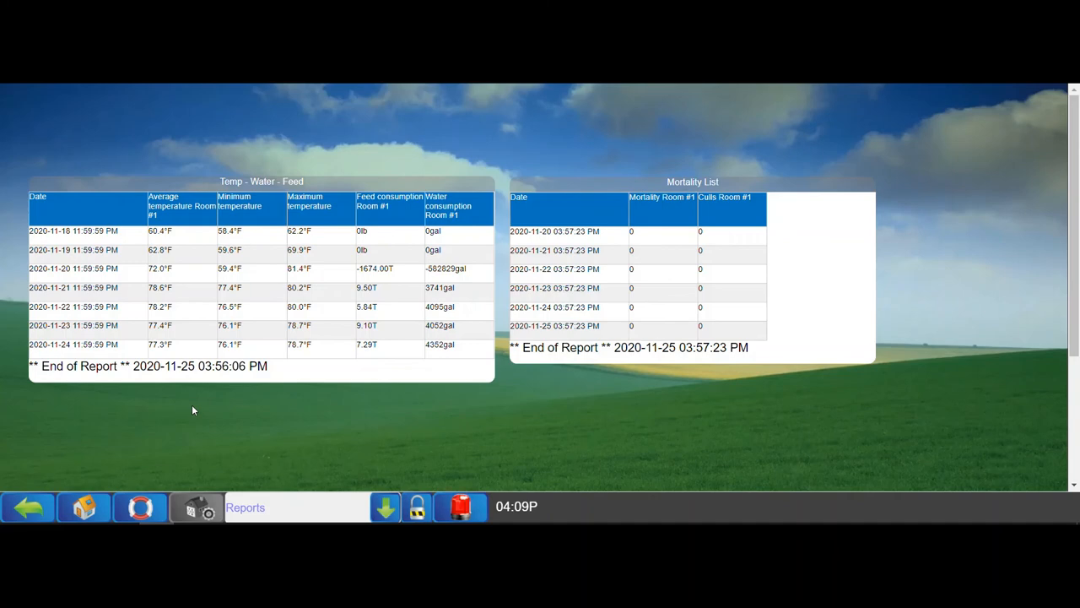